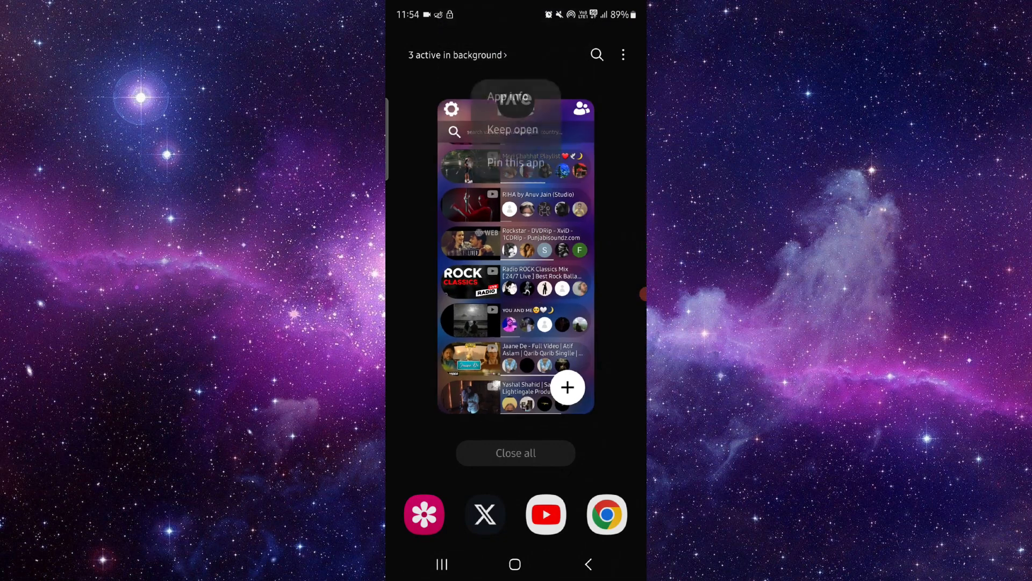
Step: Open Rave's App info page from its card in recent apps
left_click(507, 96)
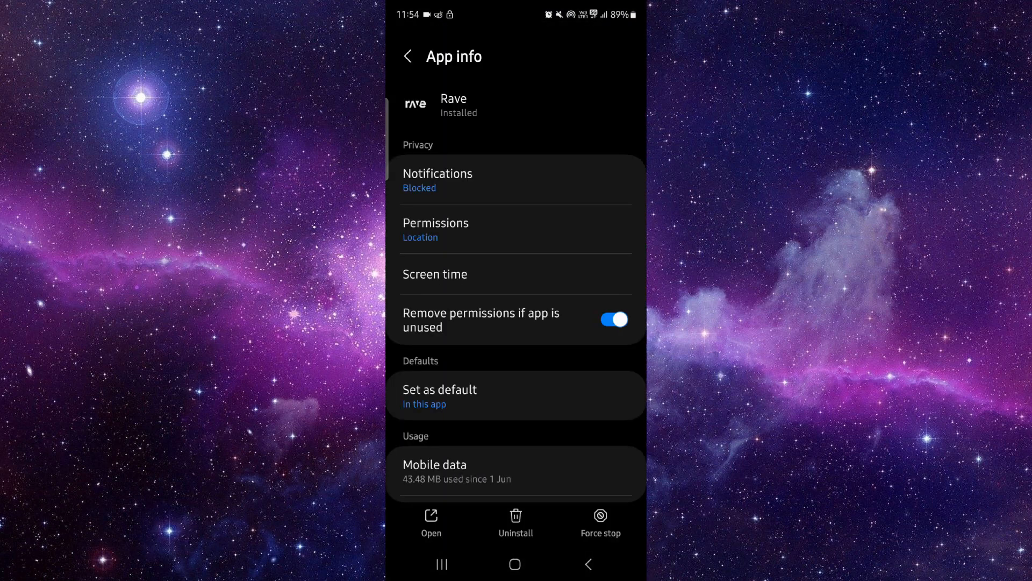
Step: Scroll down Rave's App info page toward the Open button
scroll("down", 3)
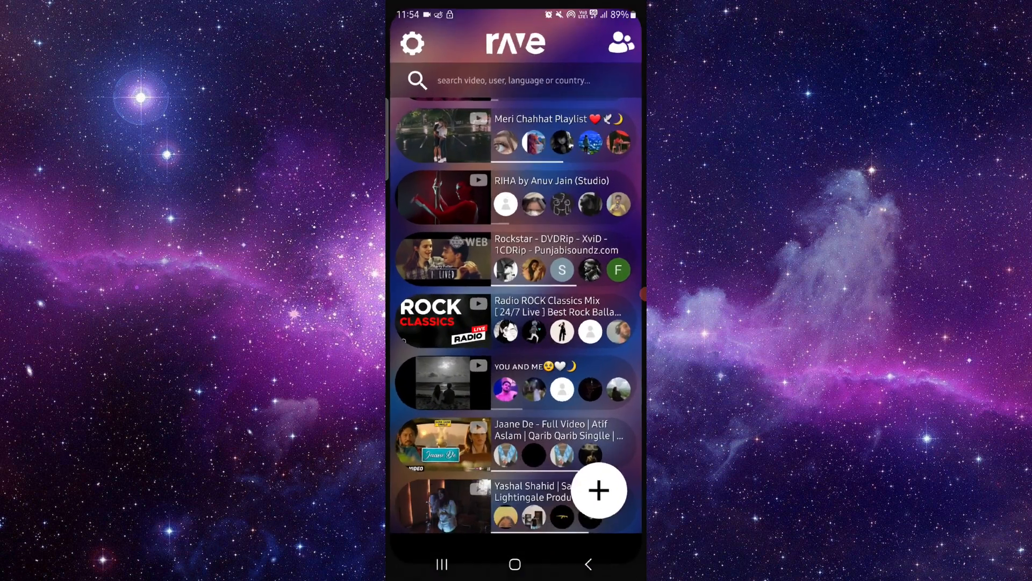
scroll("down", 3)
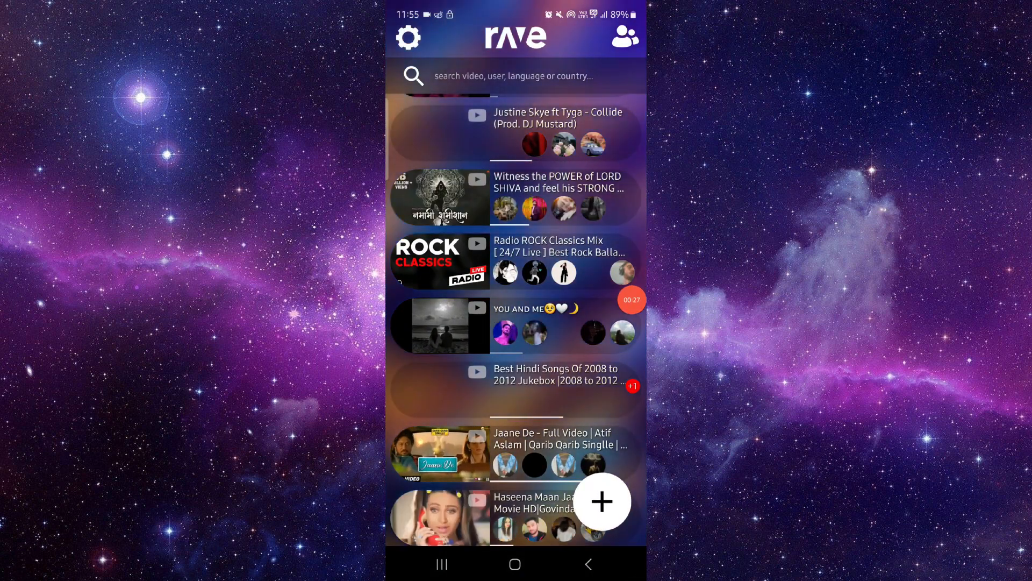
scroll("down", 3)
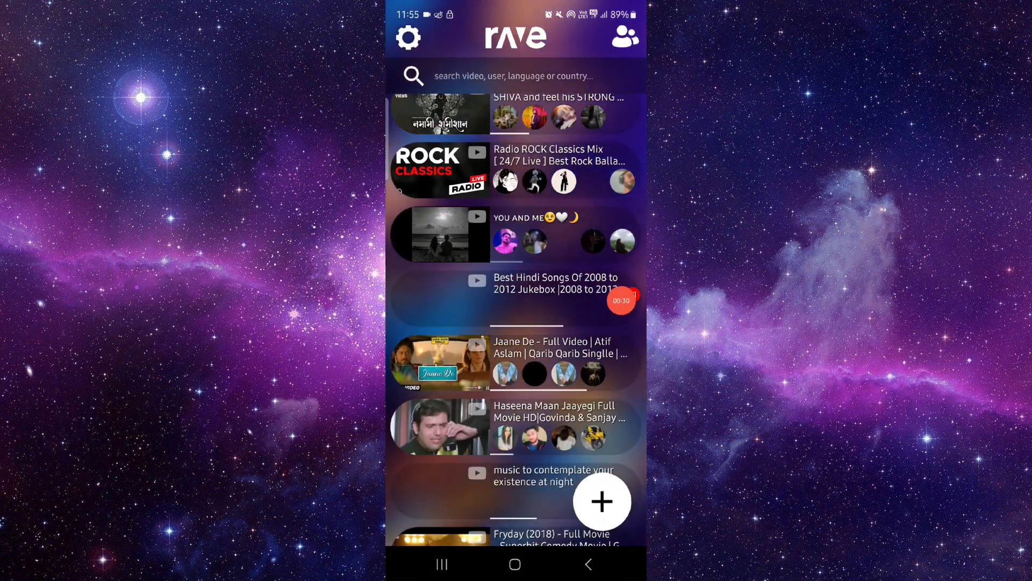
scroll("down", 3)
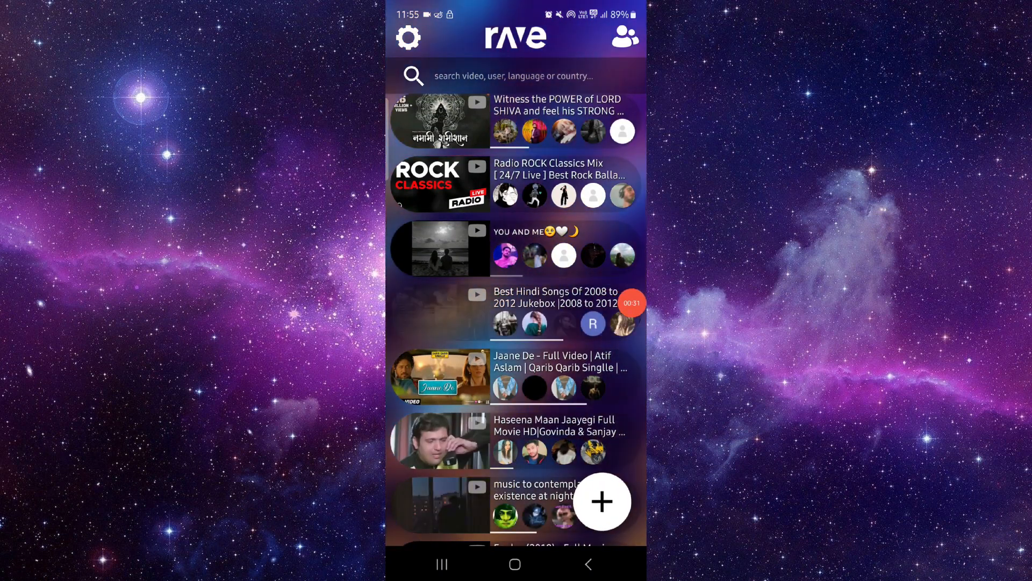